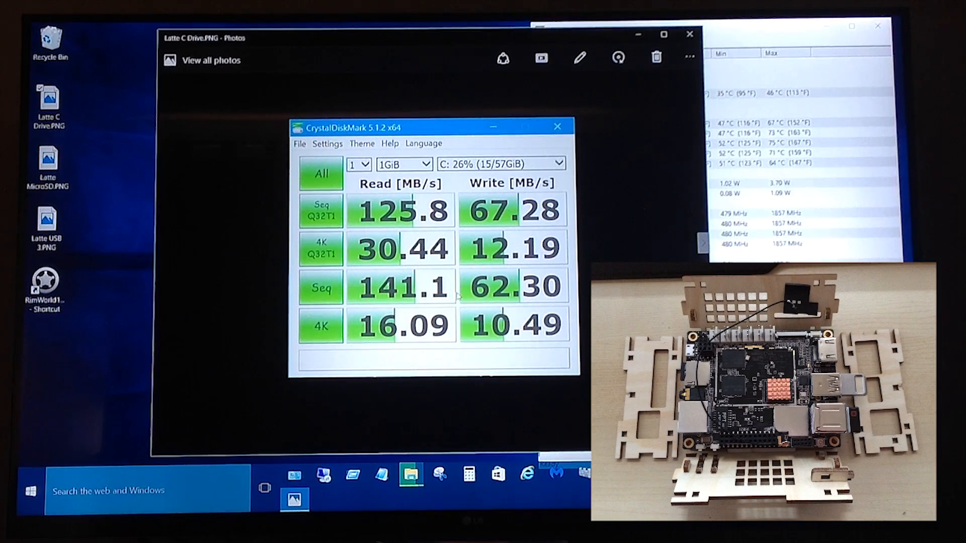
{"action": "mouse_move", "coordinate": [688, 35]}
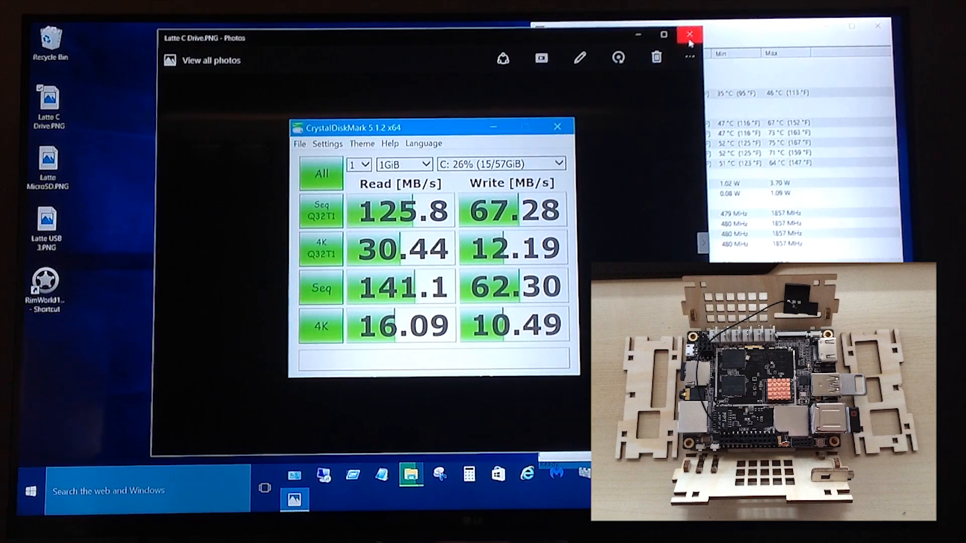
Close the C drive screenshot, review Latte USB 3.PNG, then close Photos to reveal the RealBench extraction
{"action": "left_click", "coordinate": [688, 34]}
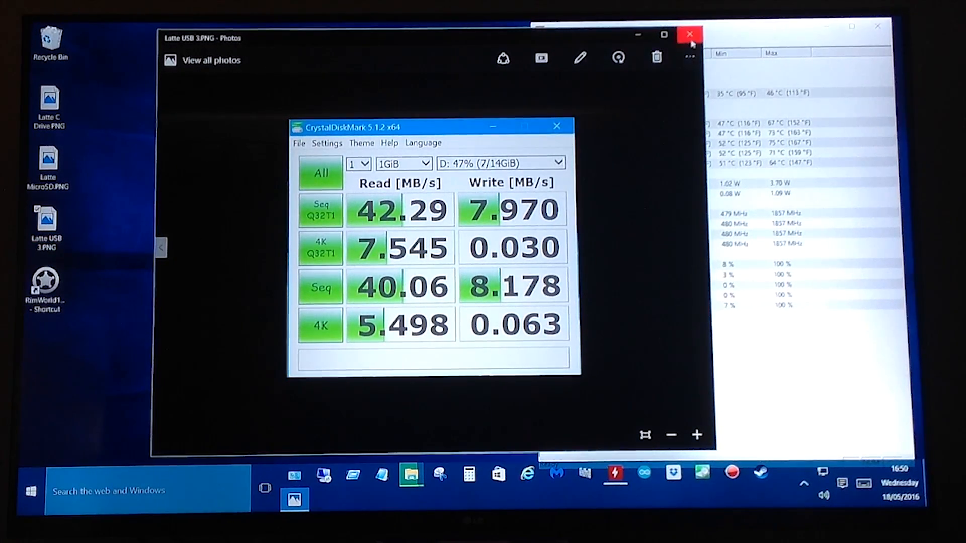
{"action": "mouse_move", "coordinate": [688, 34]}
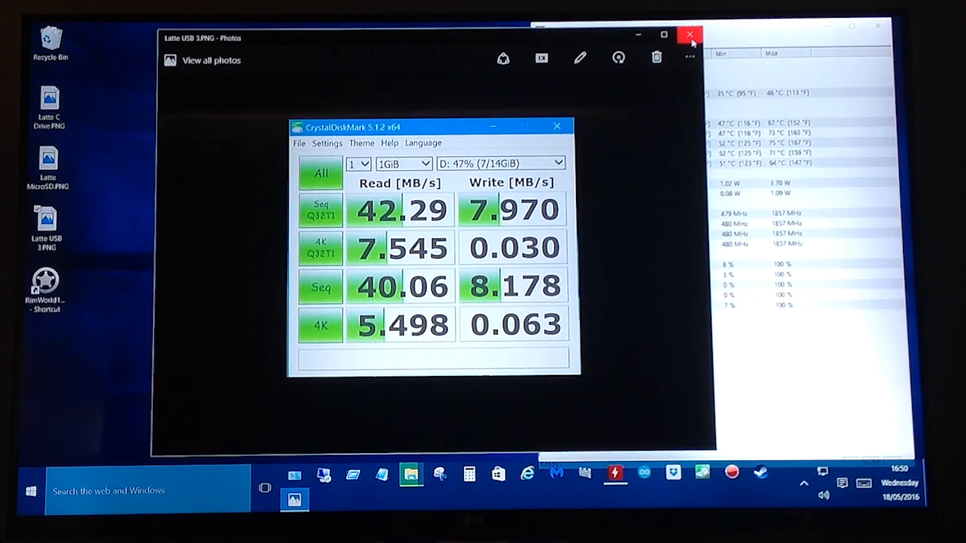
{"action": "left_click", "coordinate": [689, 34]}
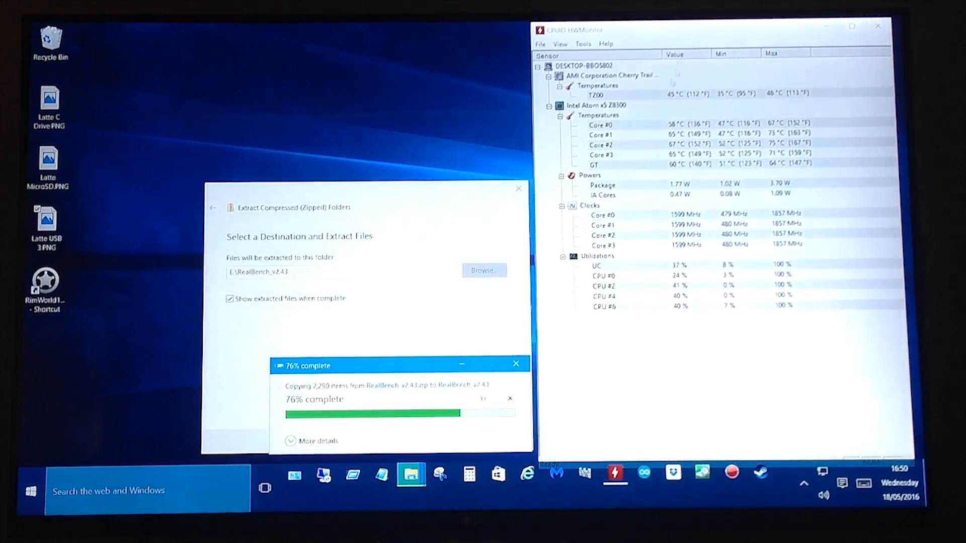